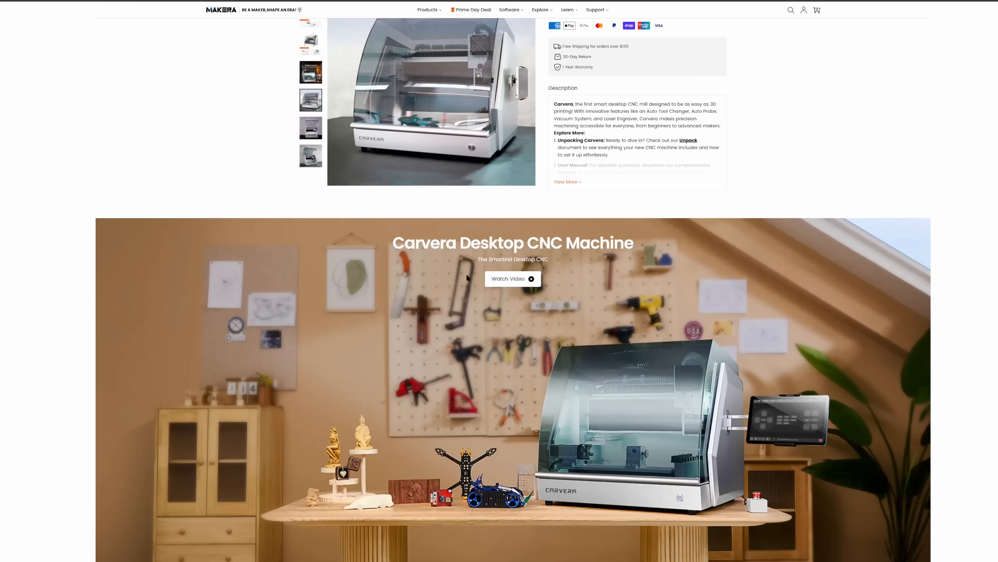
# Scroll the Carvera product page down to the Auto Tool Changing and dust collection features.
pyautogui.scroll(-3)
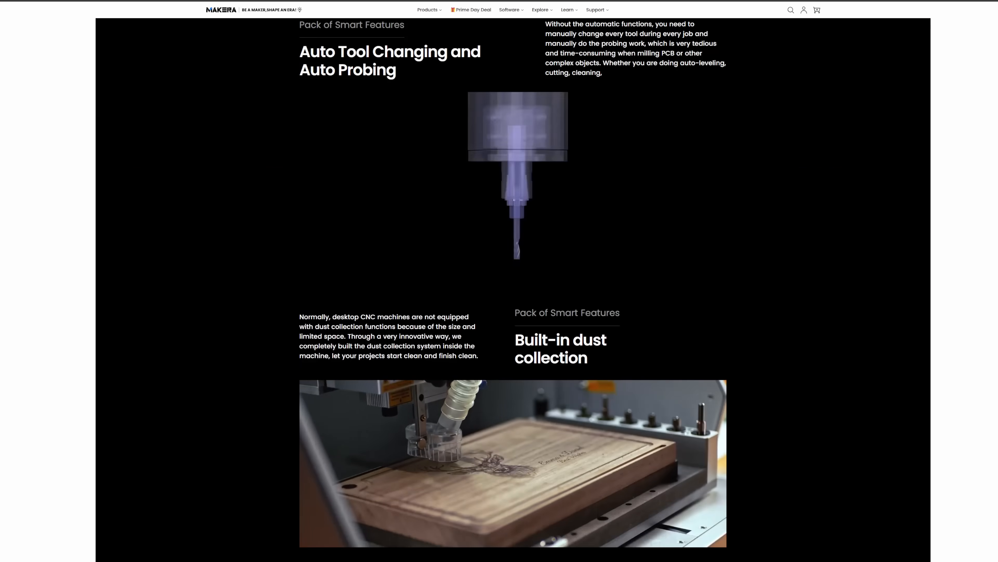
pyautogui.scroll(3)
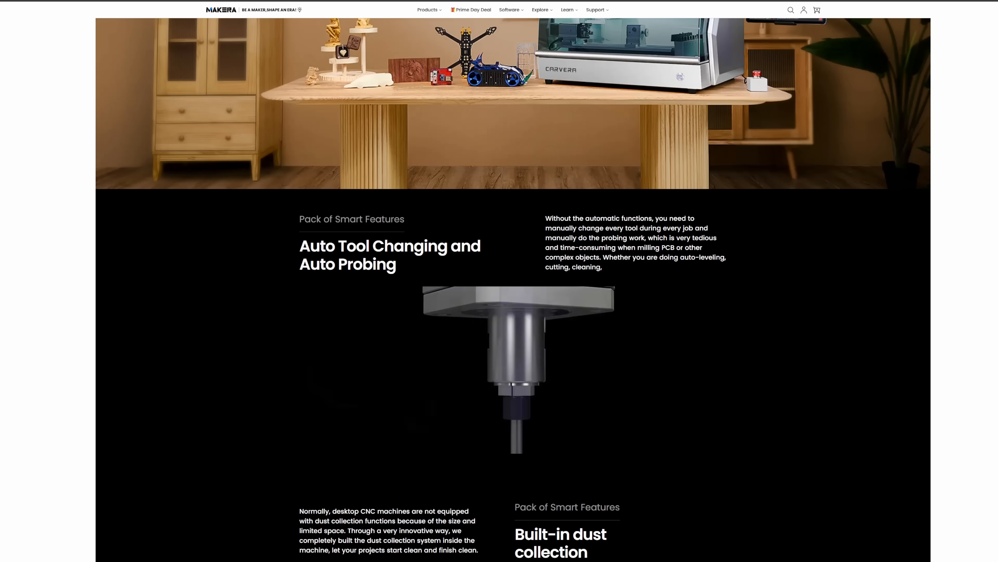
pyautogui.scroll(-3)
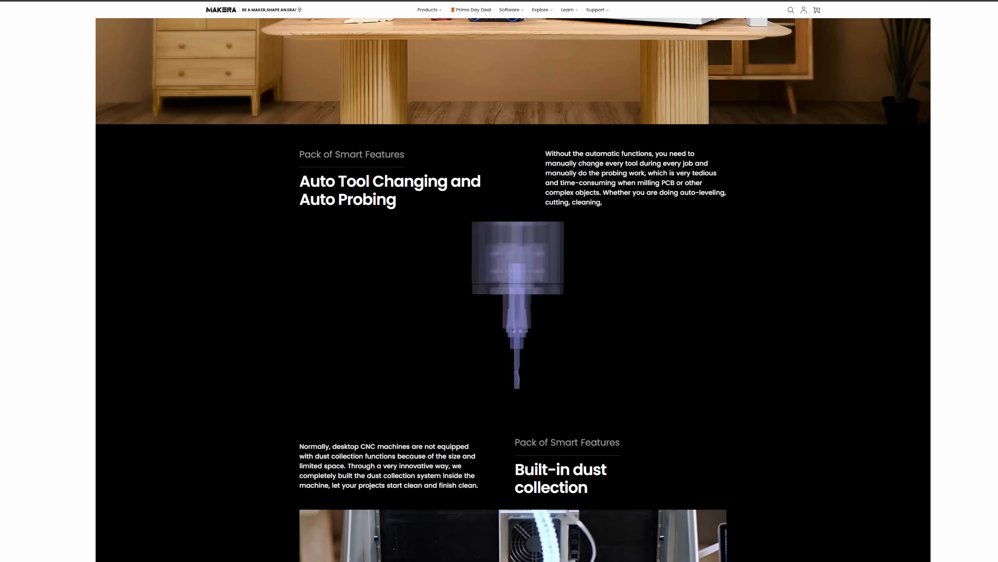
pyautogui.scroll(-3)
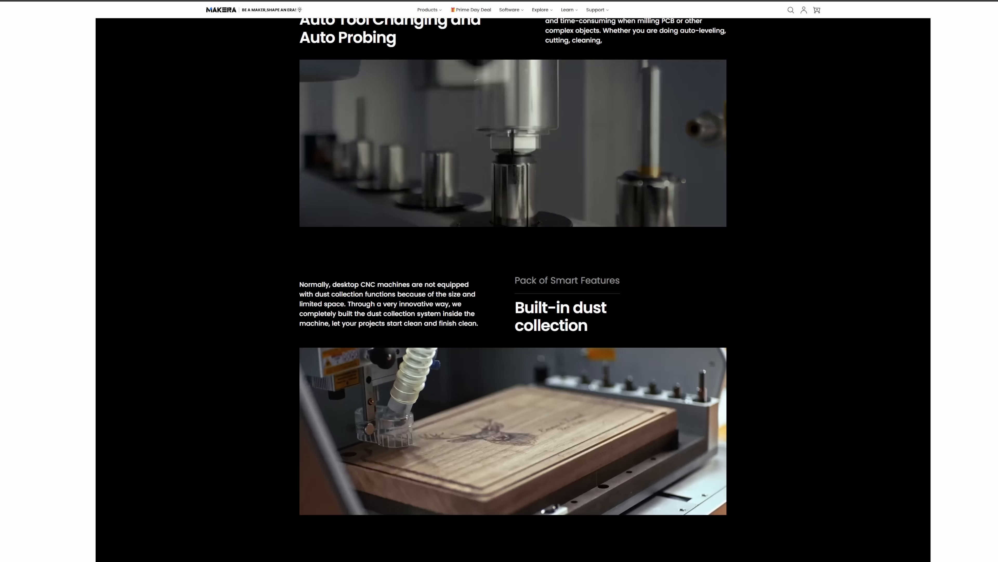
pyautogui.scroll(-3)
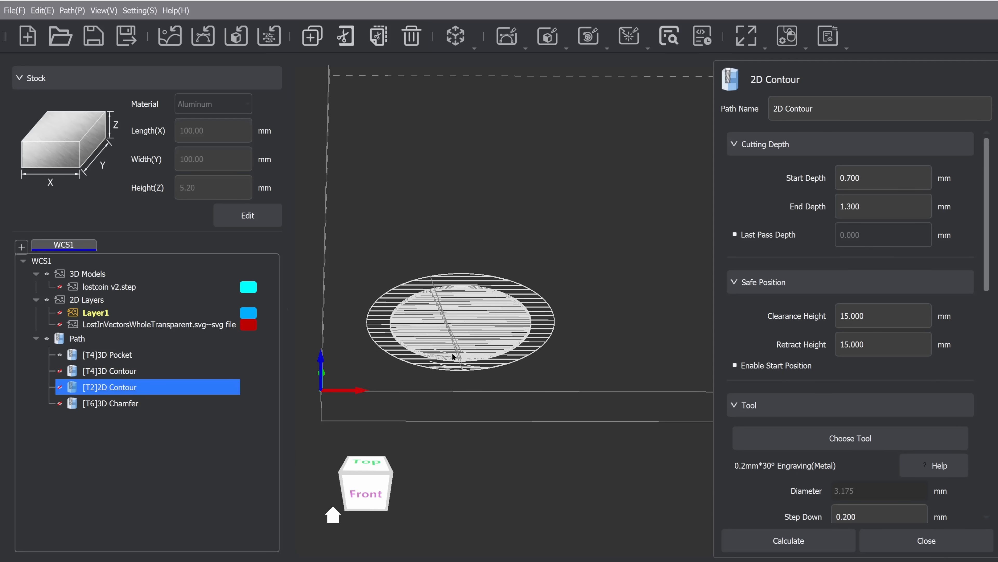
# Bring up the Tool Path List with the pocket, 3D contour and 2D contour paths.
pyautogui.click(366, 463)
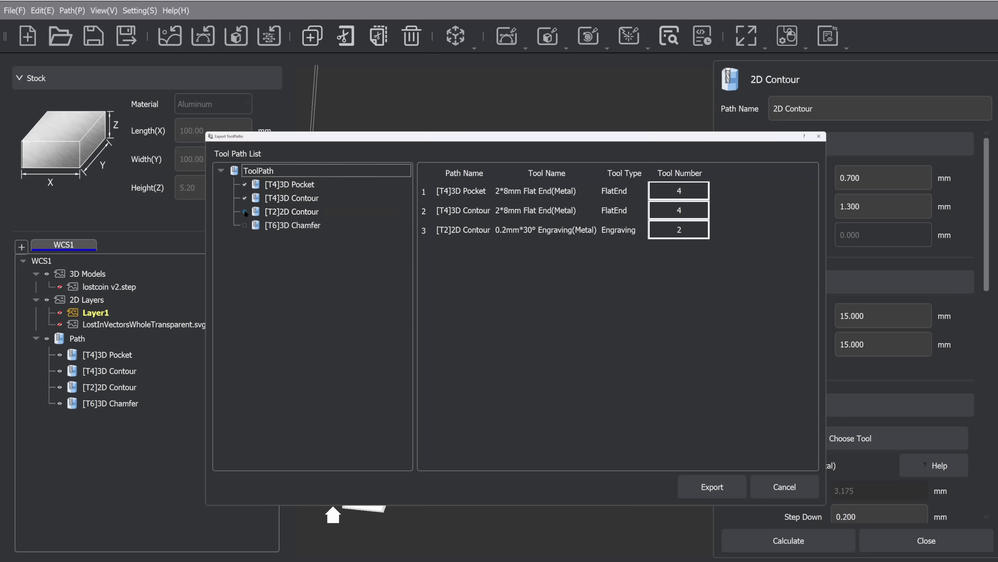
# Include the [T6]3D Chamfer path and export all four checked toolpaths.
pyautogui.click(244, 224)
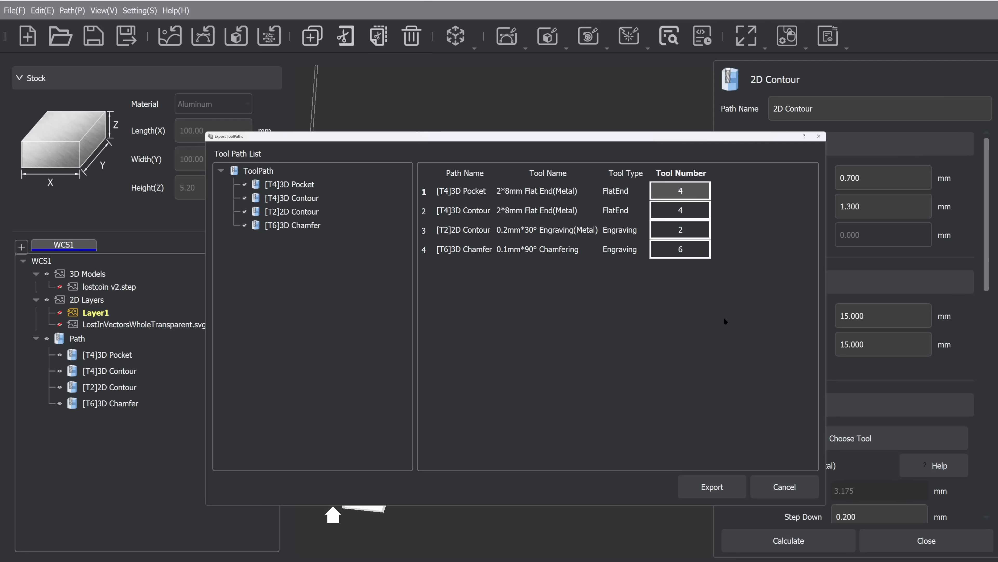
pyautogui.click(784, 486)
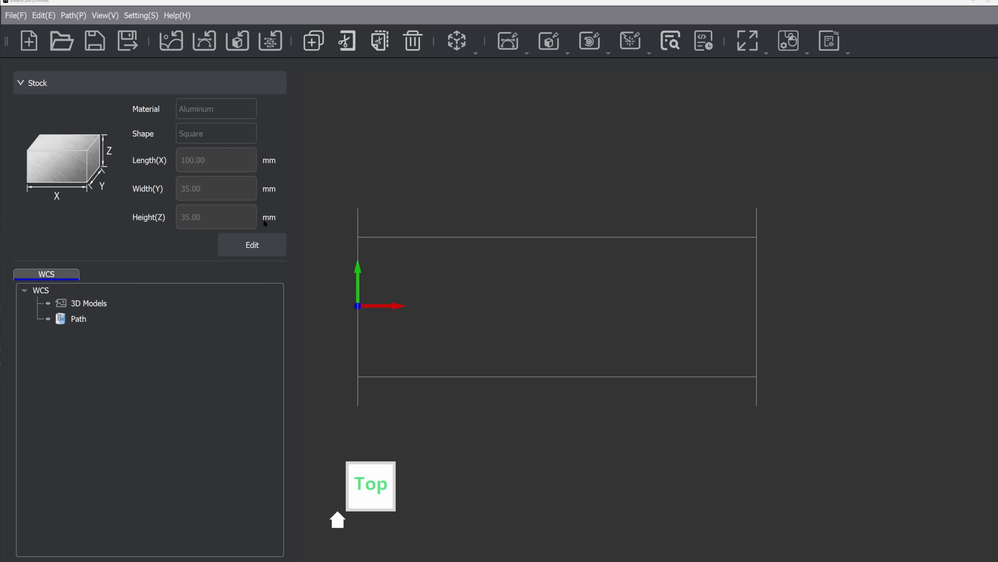
# Set the stock to Softwood with 100×50×50 mm dimensions.
pyautogui.click(215, 108)
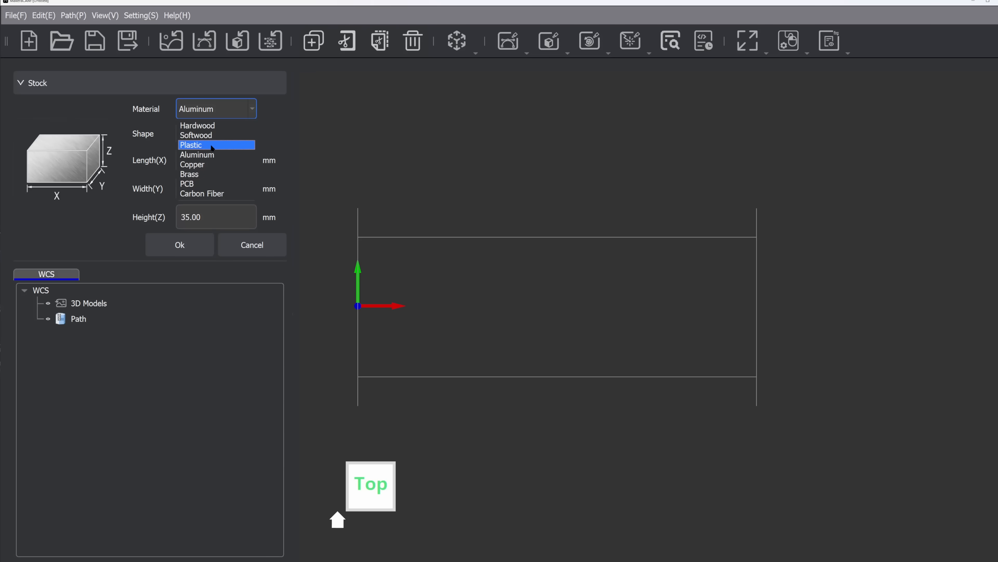
pyautogui.click(195, 135)
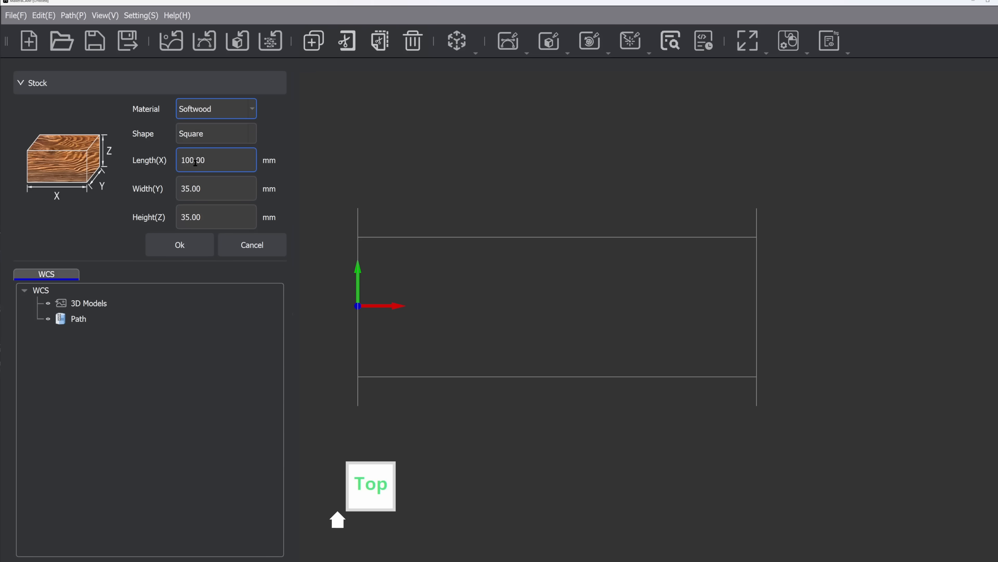
pyautogui.click(215, 188)
pyautogui.write('50')
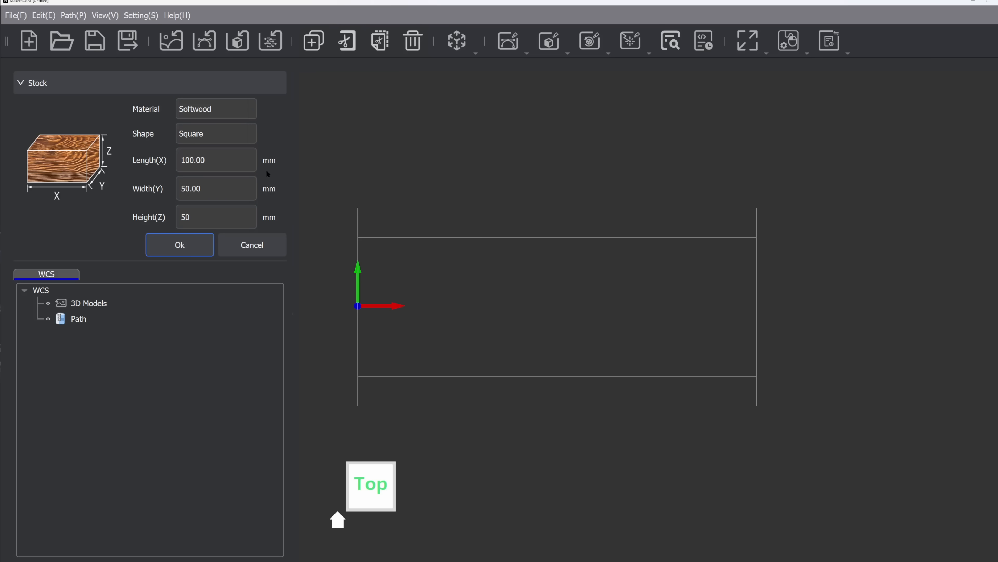
pyautogui.click(179, 244)
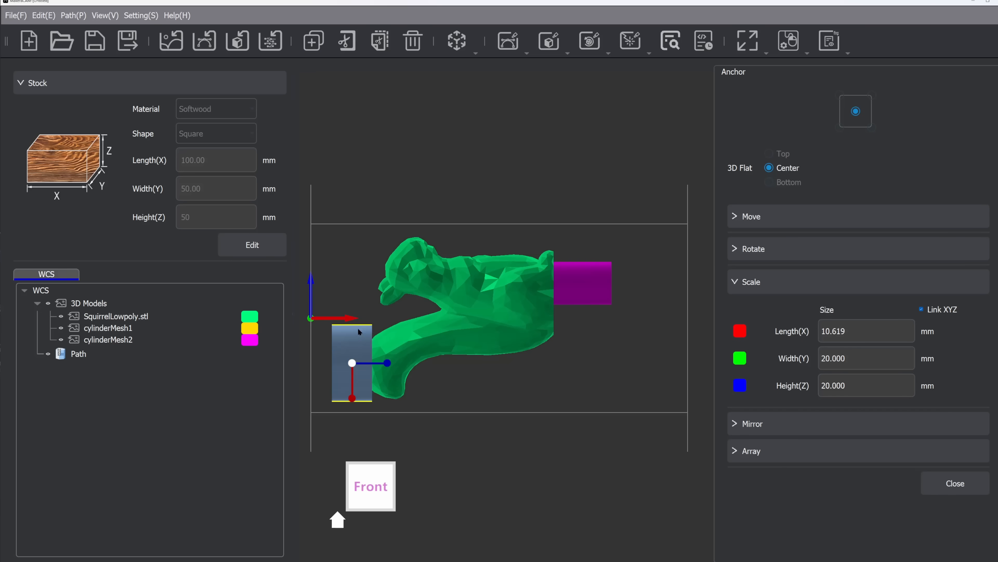
# Create a Rotation Relief toolpath using the 0.2mm*30° Engraving(Metal) tool.
pyautogui.click(752, 216)
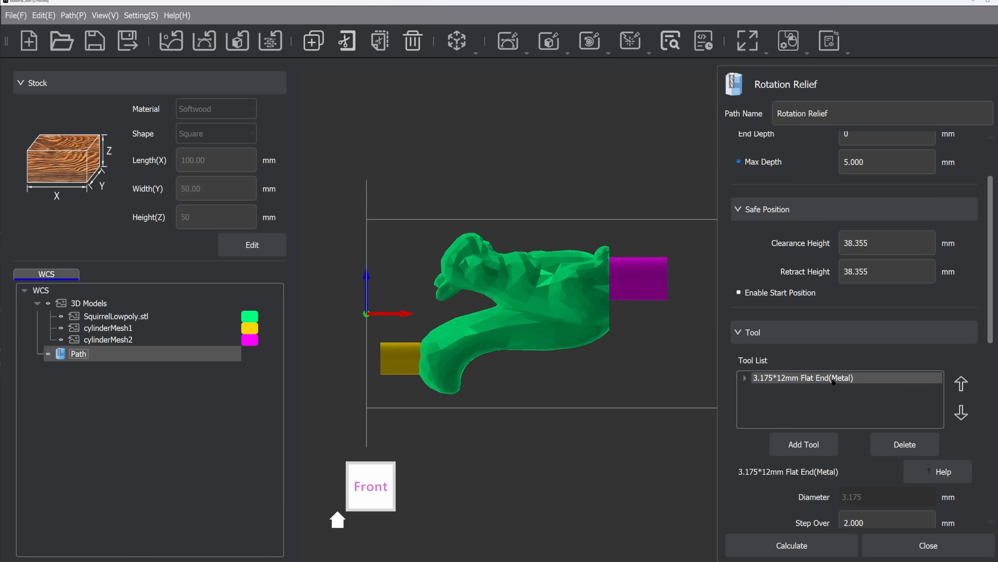
pyautogui.click(803, 443)
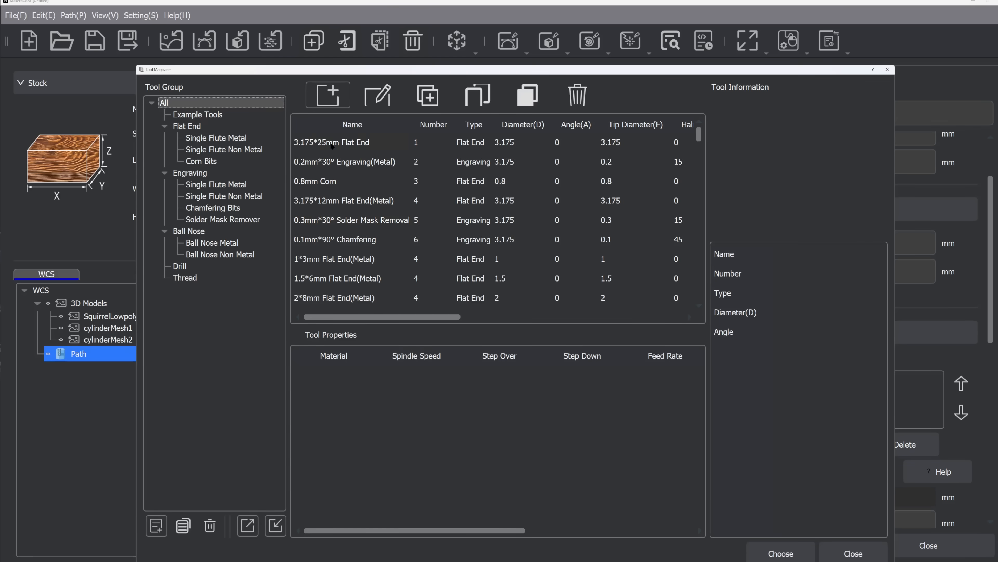
pyautogui.click(198, 114)
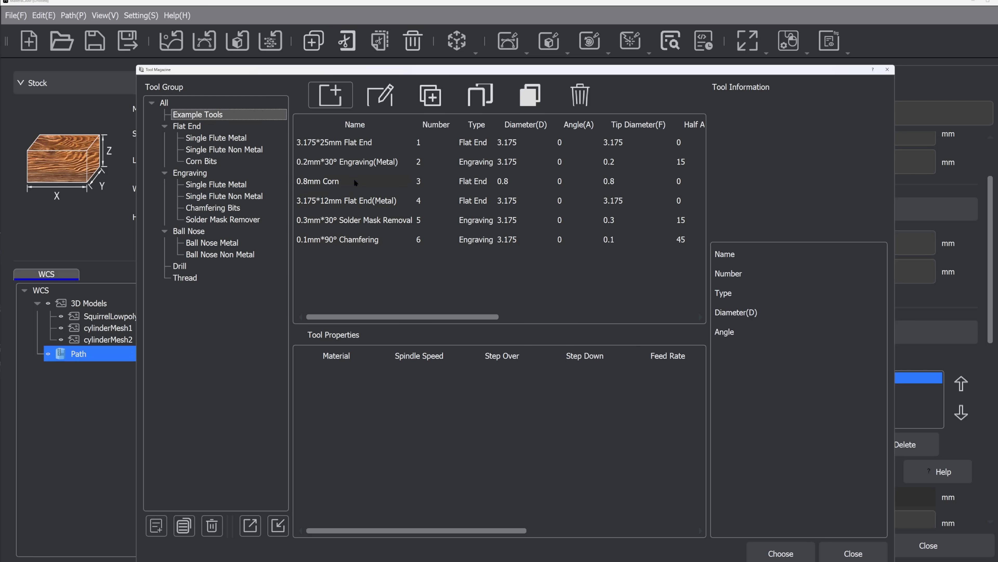
pyautogui.moveTo(349, 163)
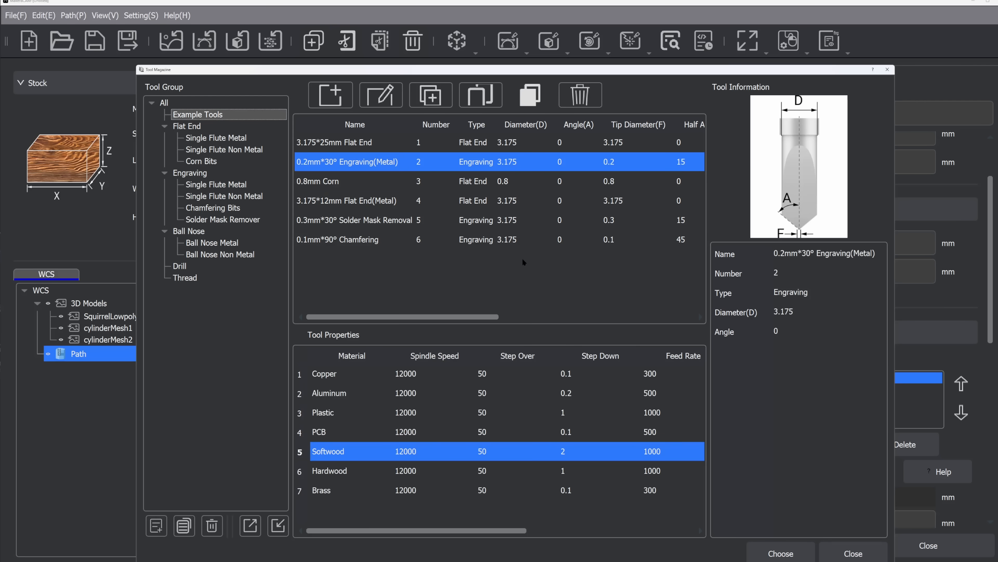
pyautogui.click(780, 552)
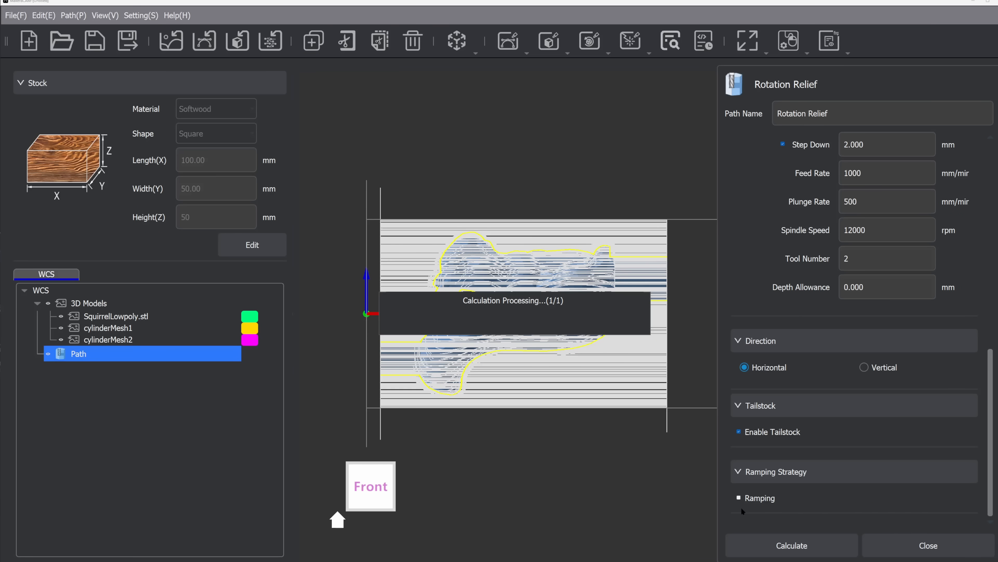
# Move on to the LOST IN TECH lettering project and its 2D toolpath operations.
pyautogui.click(791, 545)
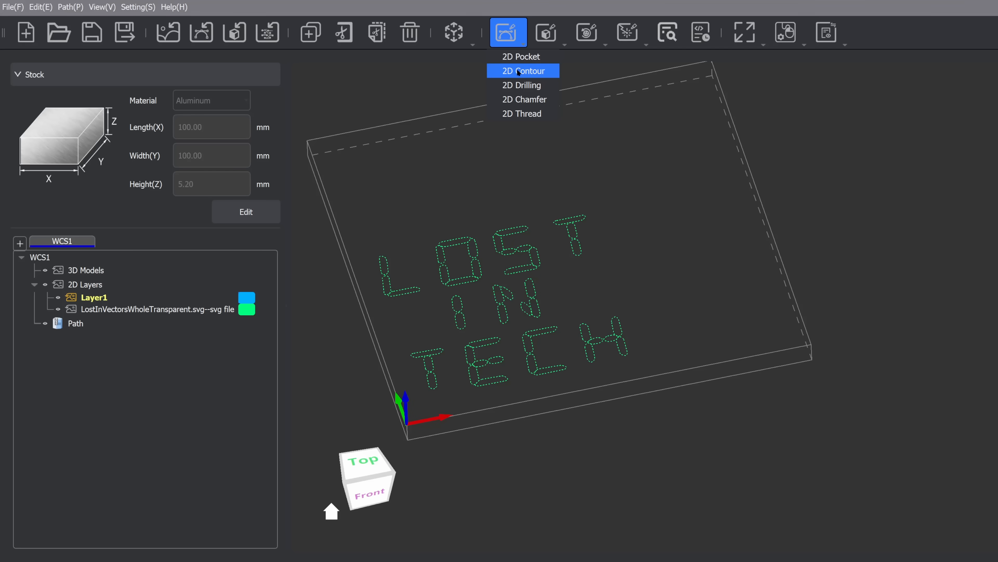
# Add a 2D Contour on the lettering with the 0.2mm*30° Engraving(Metal) tool and calculate it.
pyautogui.click(522, 70)
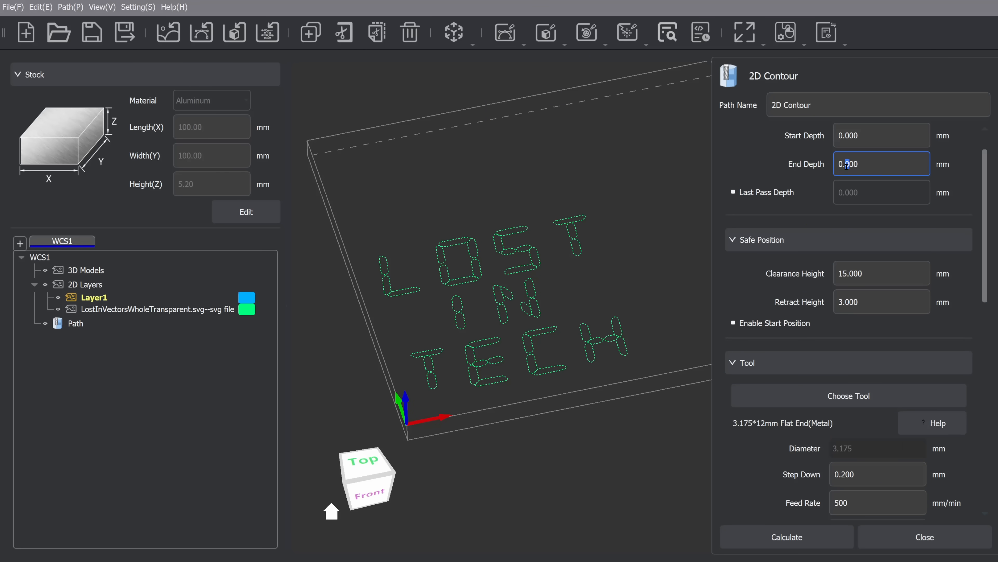
pyautogui.scroll(-3)
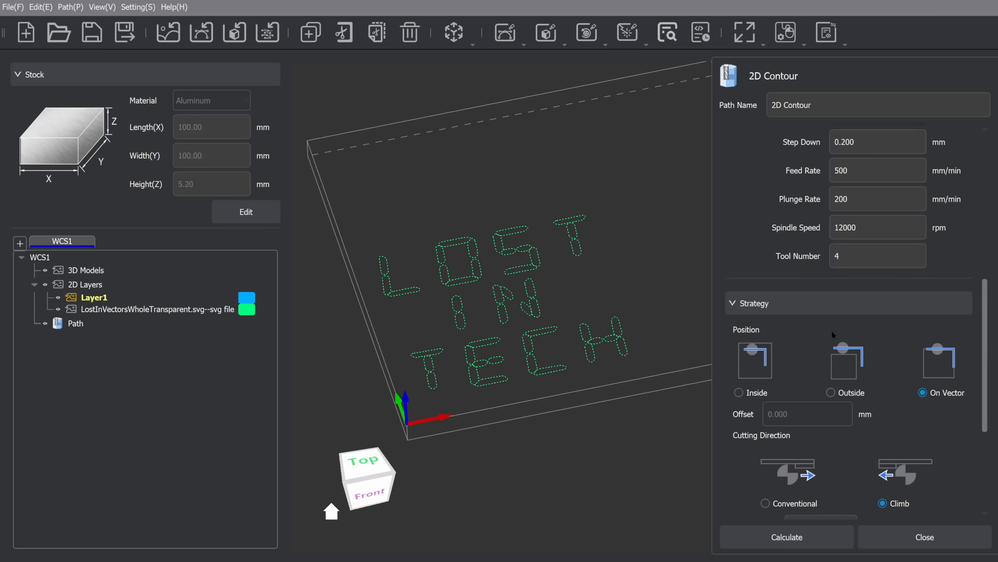
pyautogui.scroll(3)
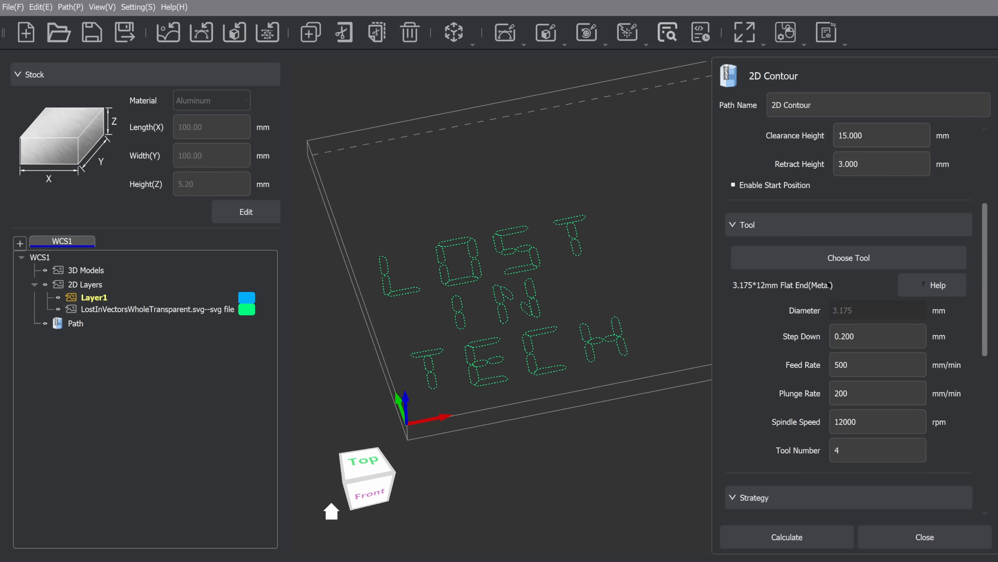
pyautogui.click(848, 257)
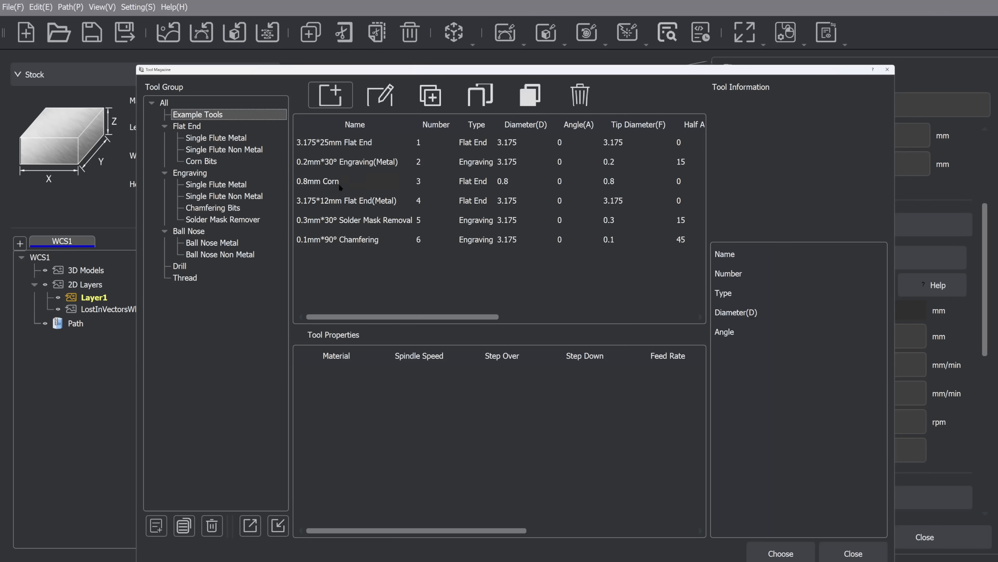
pyautogui.click(780, 553)
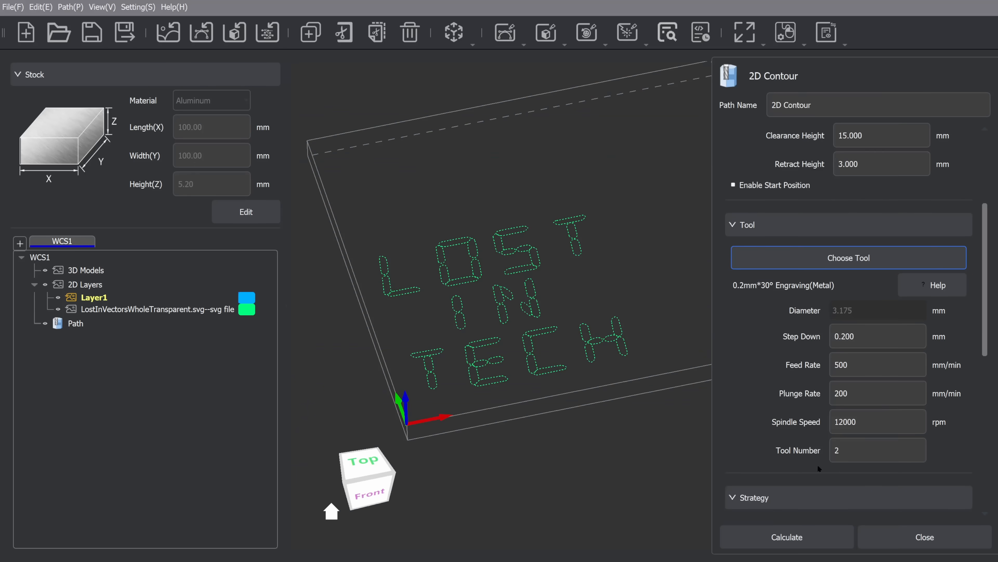
pyautogui.click(786, 537)
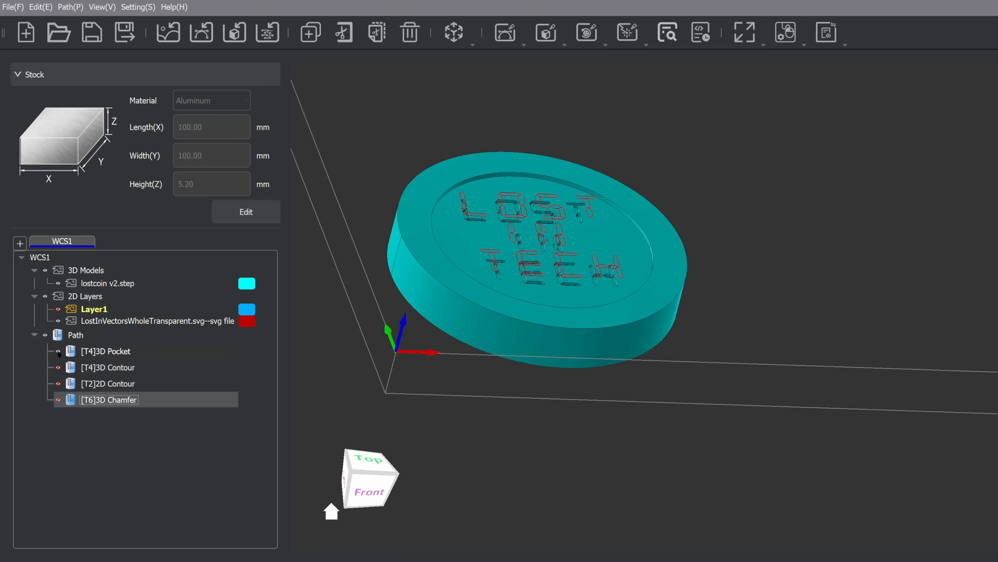
# Show the coin's chamfer toolpath, then load the adapter plate project.
pyautogui.click(58, 351)
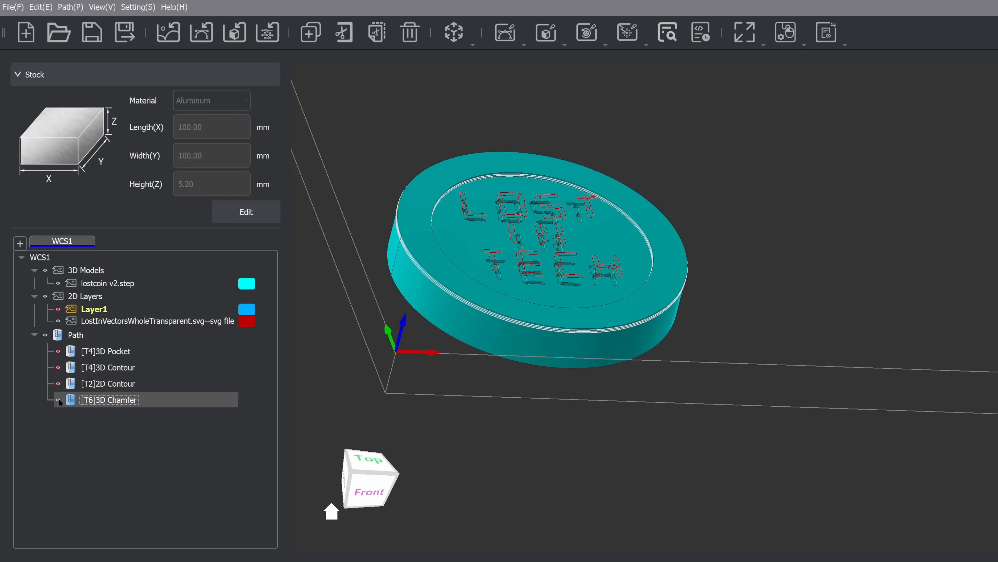
pyautogui.doubleClick(108, 400)
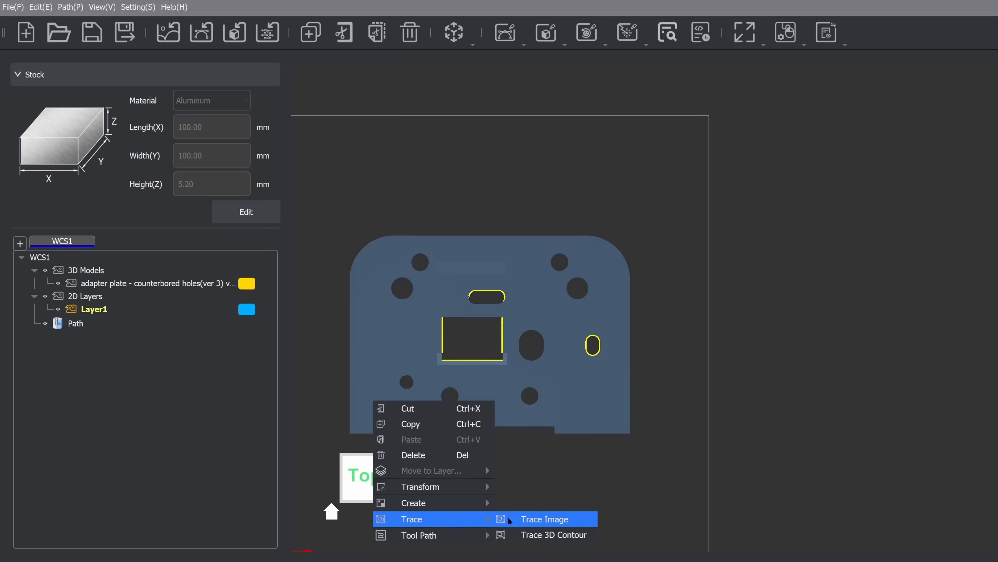
# Trace the plate outlines and calculate the 3D Contour and 5.8 mm 2D Drilling toolpaths.
pyautogui.click(544, 519)
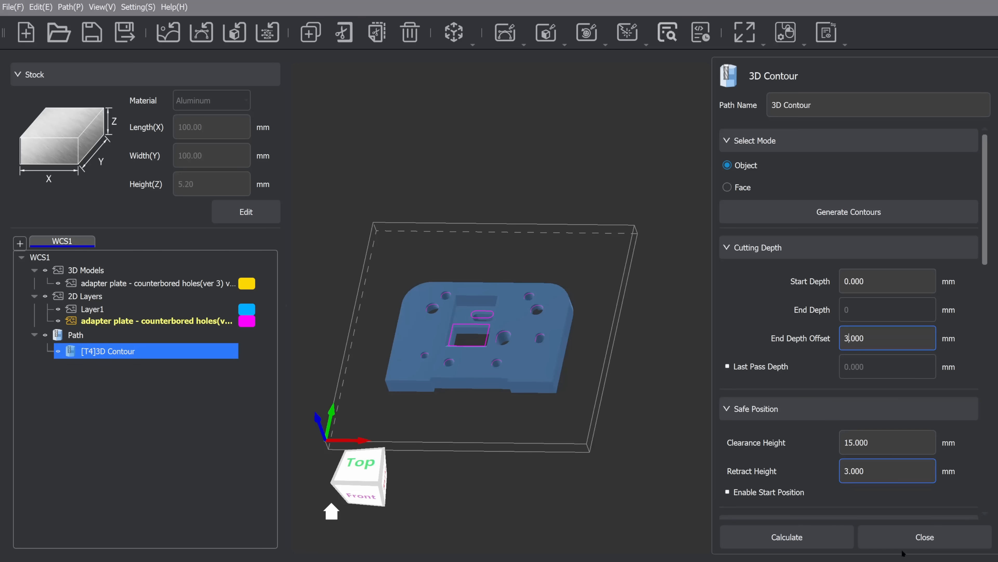
pyautogui.click(785, 537)
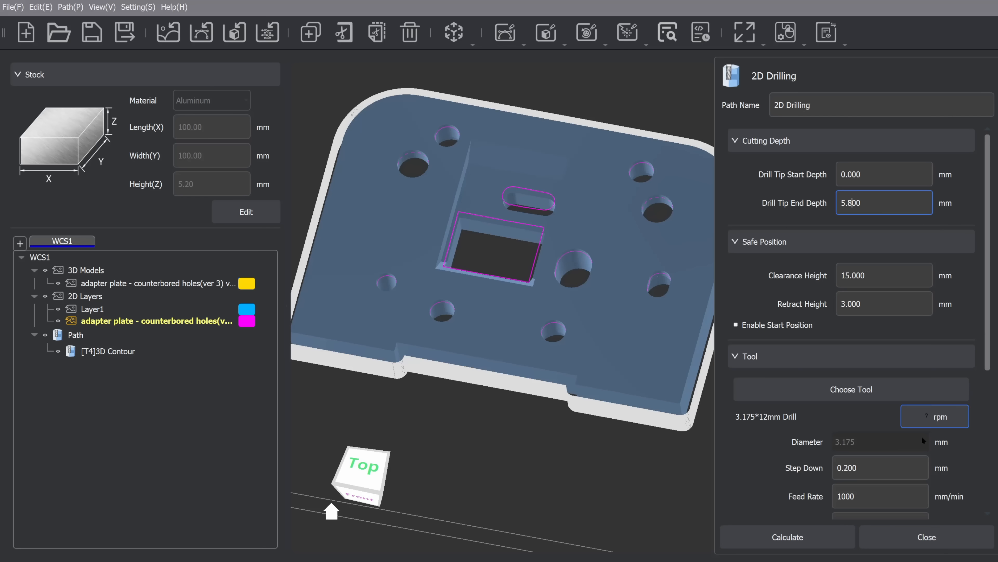
pyautogui.click(787, 536)
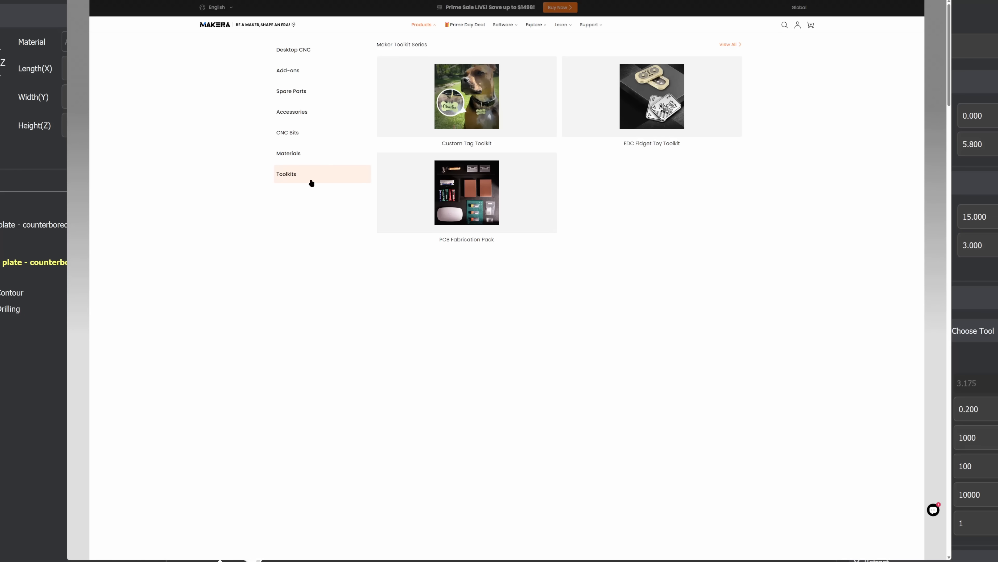
# Browse the toolkits category down to the PCB Fabrication Pack sections.
pyautogui.click(466, 193)
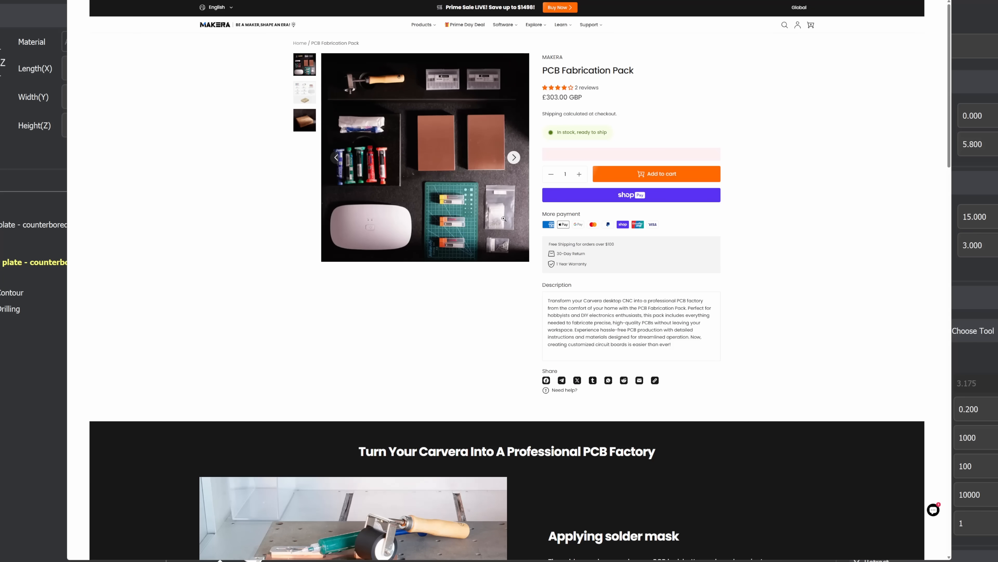
pyautogui.scroll(-3)
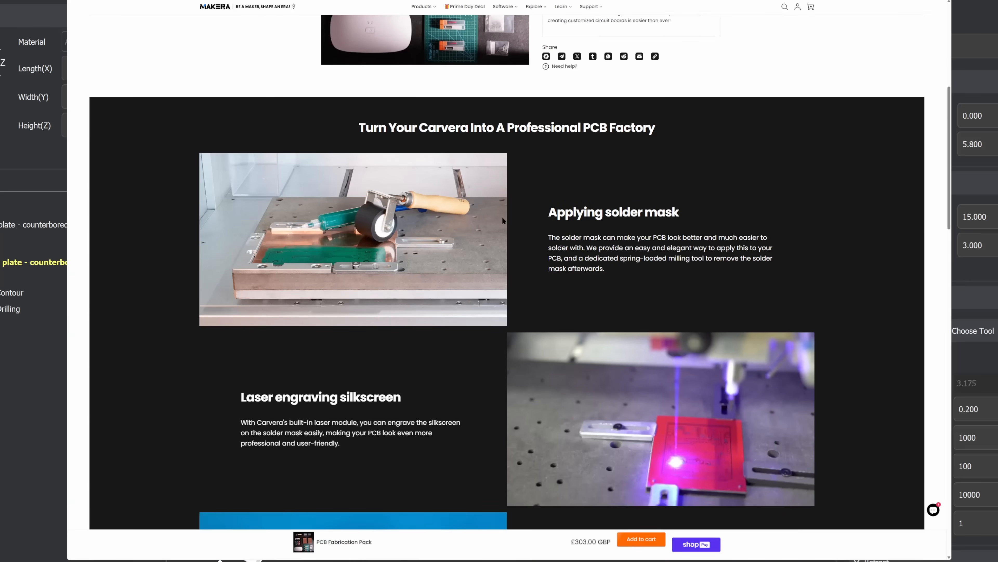
pyautogui.scroll(-3)
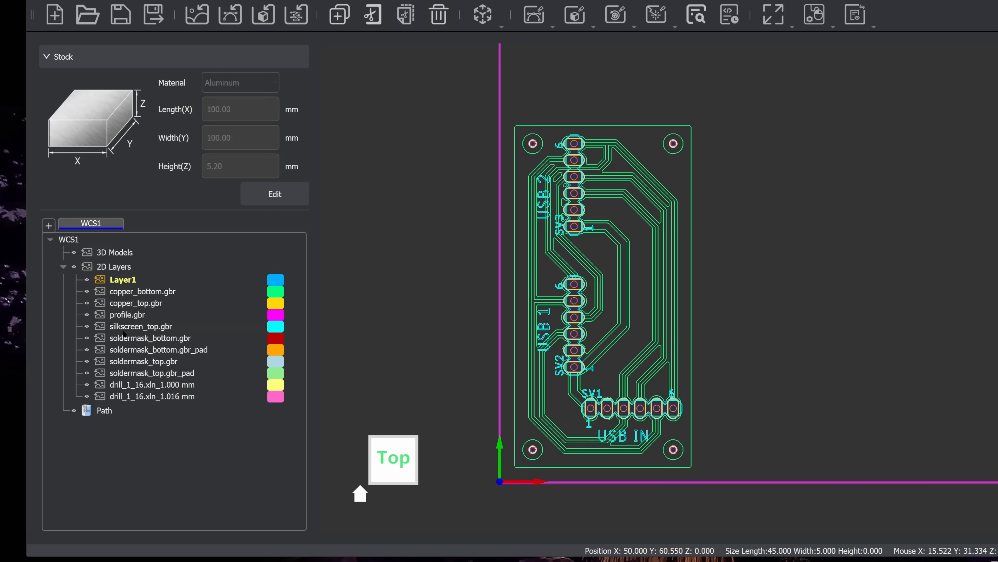
# Select entries in the PCB project's imported gerber layer list.
pyautogui.click(141, 326)
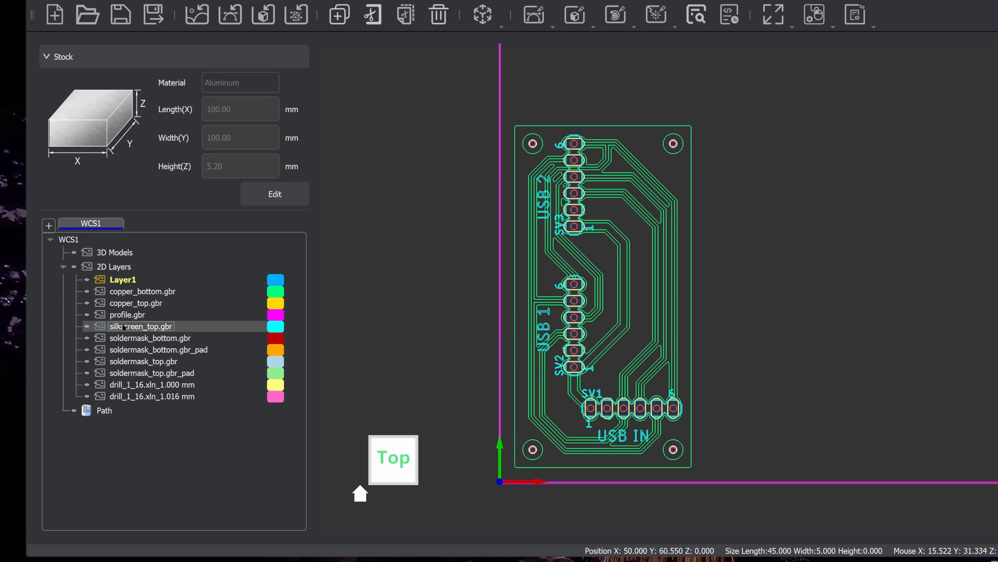
pyautogui.click(86, 292)
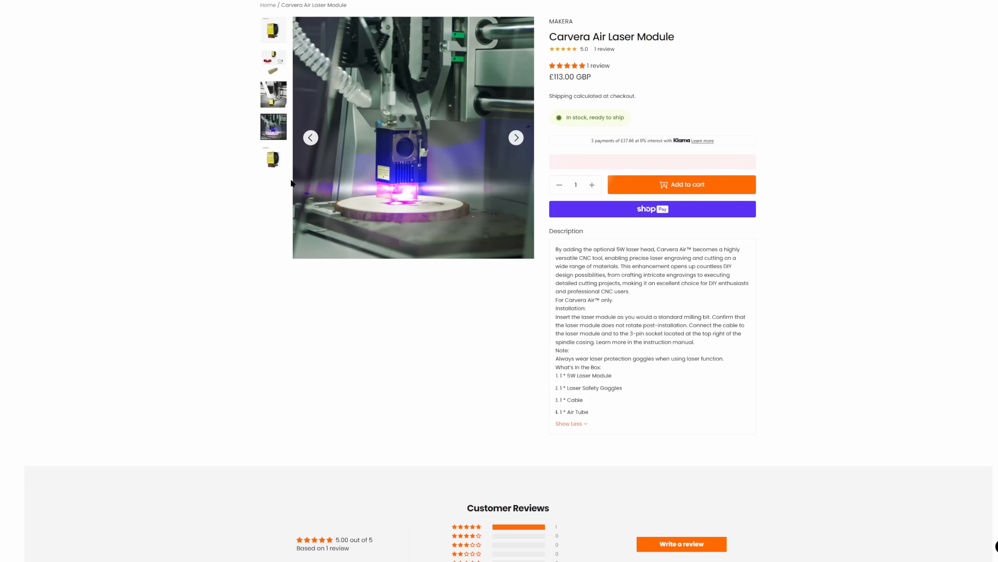
# Cycle the Carvera Air Laser Module photos: mounted on machine, module alone, and box contents.
pyautogui.click(273, 159)
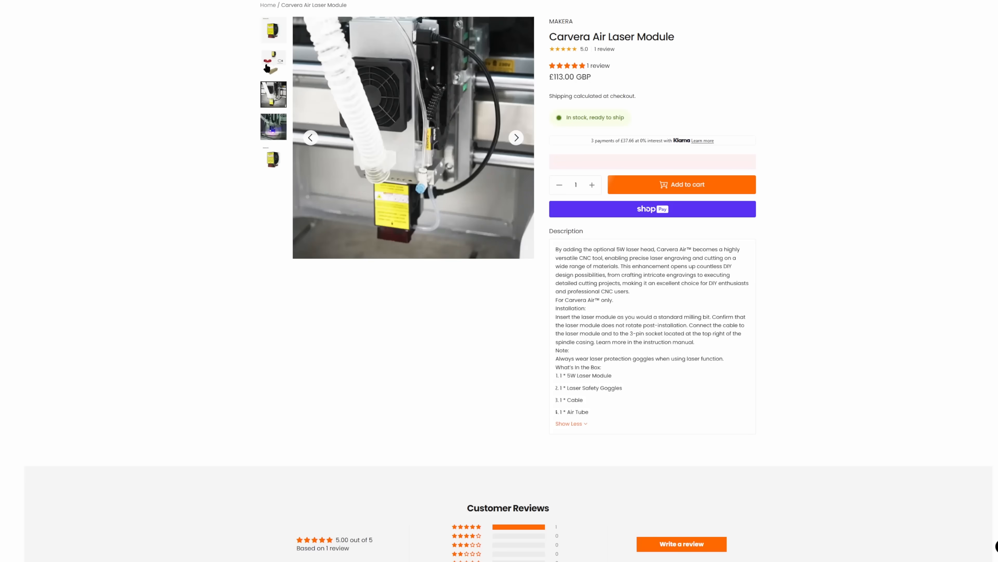
pyautogui.click(273, 29)
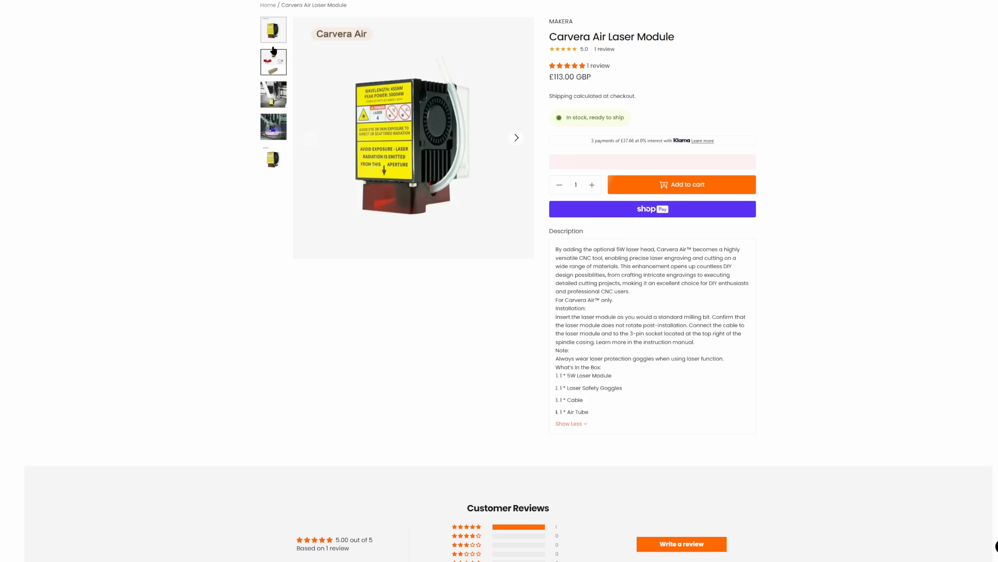
pyautogui.moveTo(339, 174)
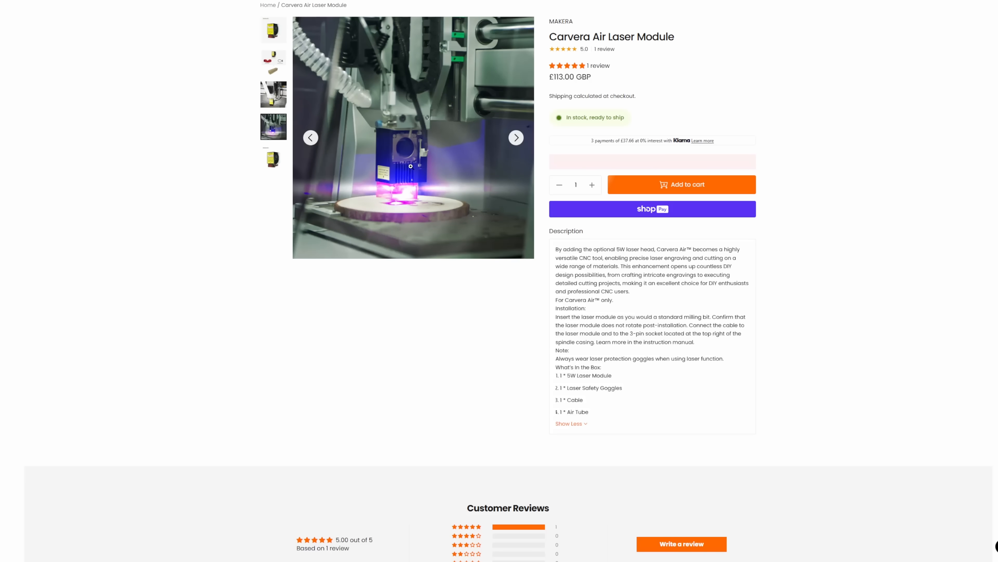
pyautogui.click(273, 62)
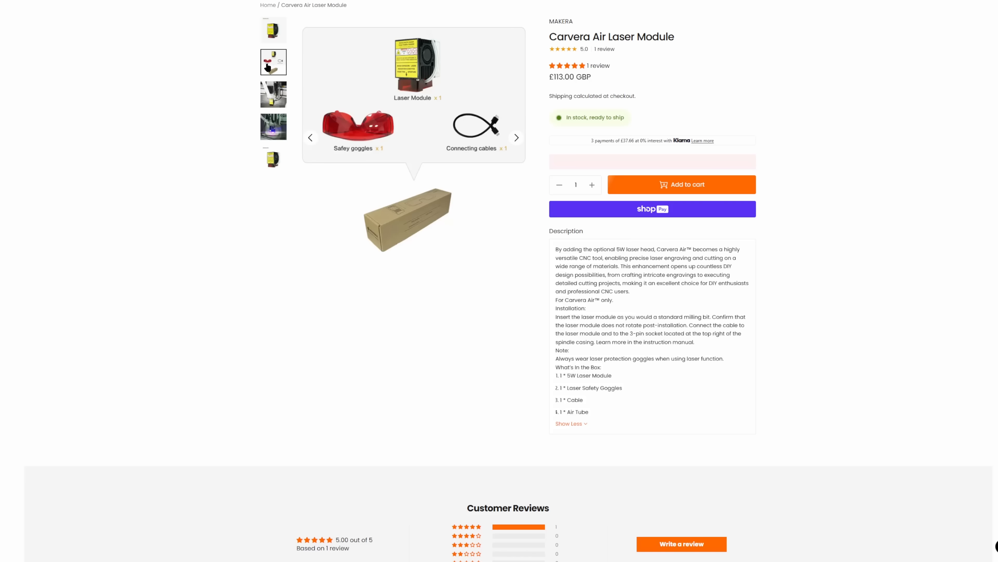
pyautogui.click(273, 29)
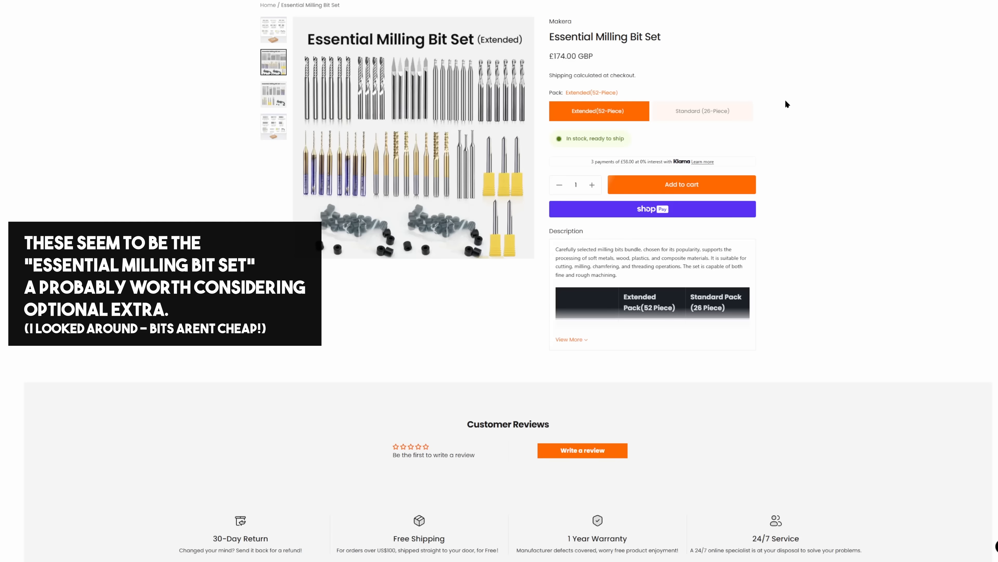
# Go to the Essential Milling Bit Set product page in the Makera store.
pyautogui.click(702, 111)
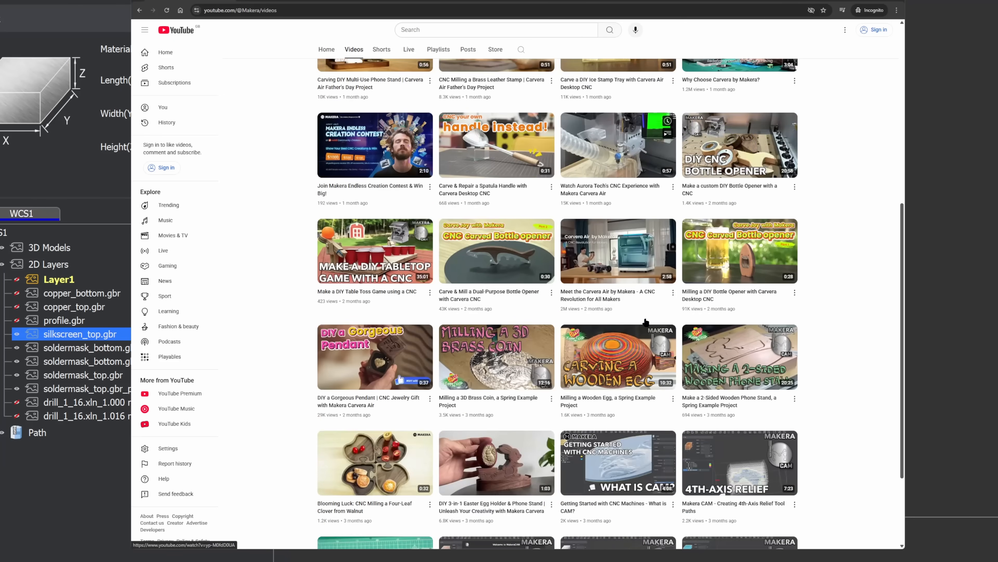
# Scroll the Makera channel's Videos list down to the Makera CAM toolpath tutorials.
pyautogui.scroll(-3)
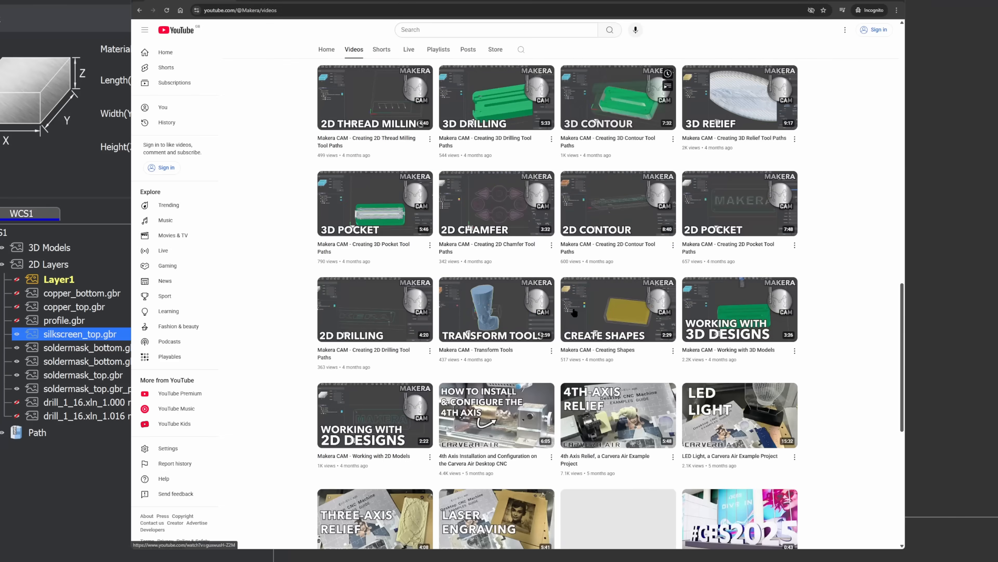
pyautogui.scroll(-3)
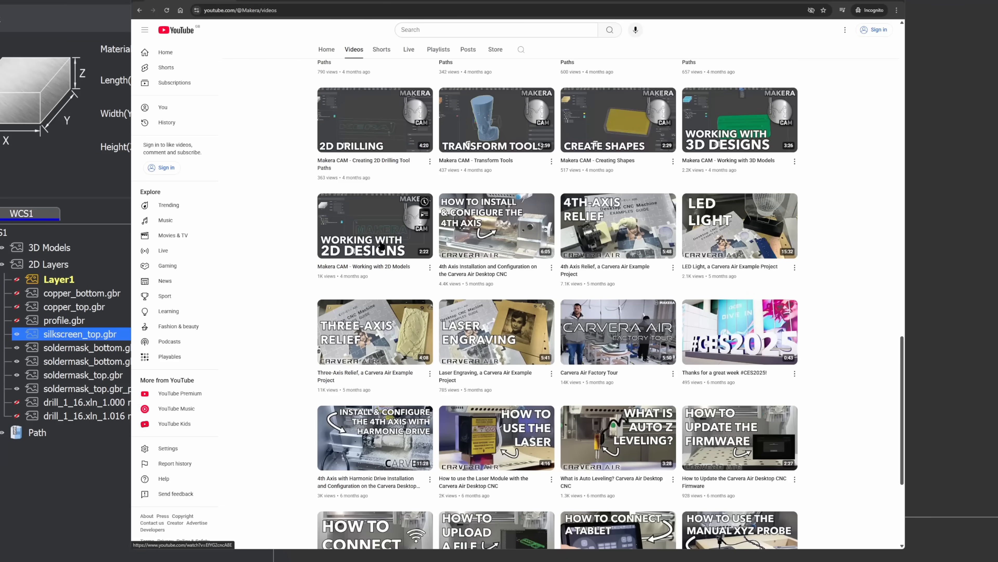
pyautogui.scroll(3)
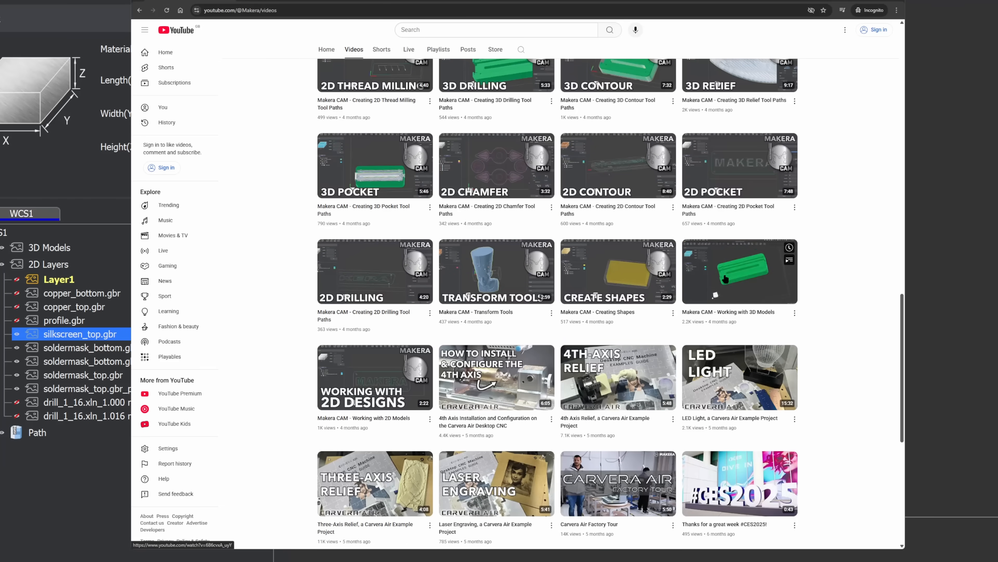